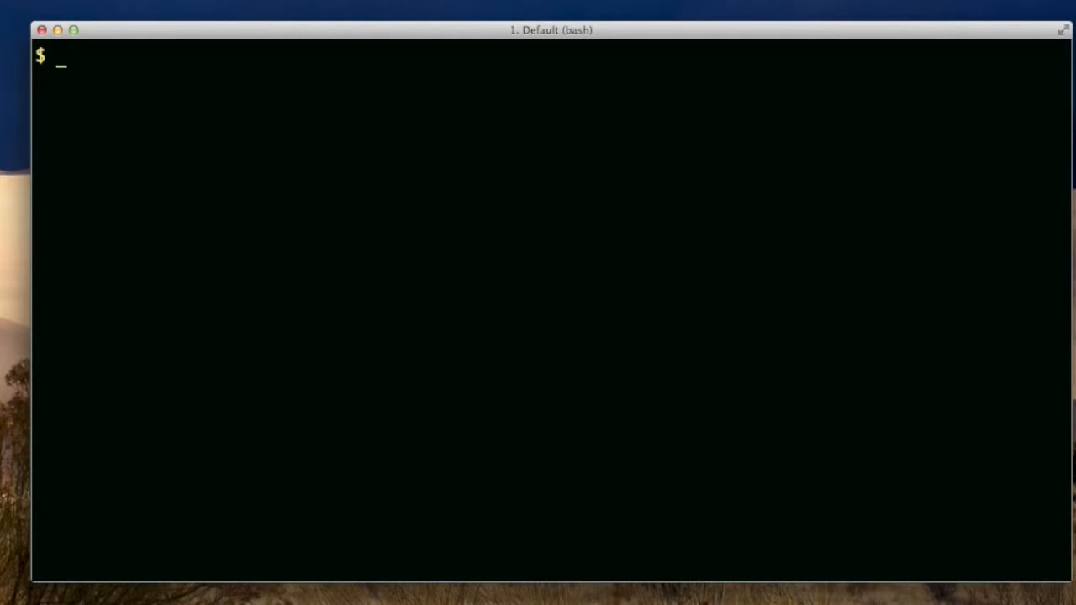
Step: Run units '80 degF' 'degC' and ncal, then list hidden home files with ls -a
type("units '80 degF' 'degC'")
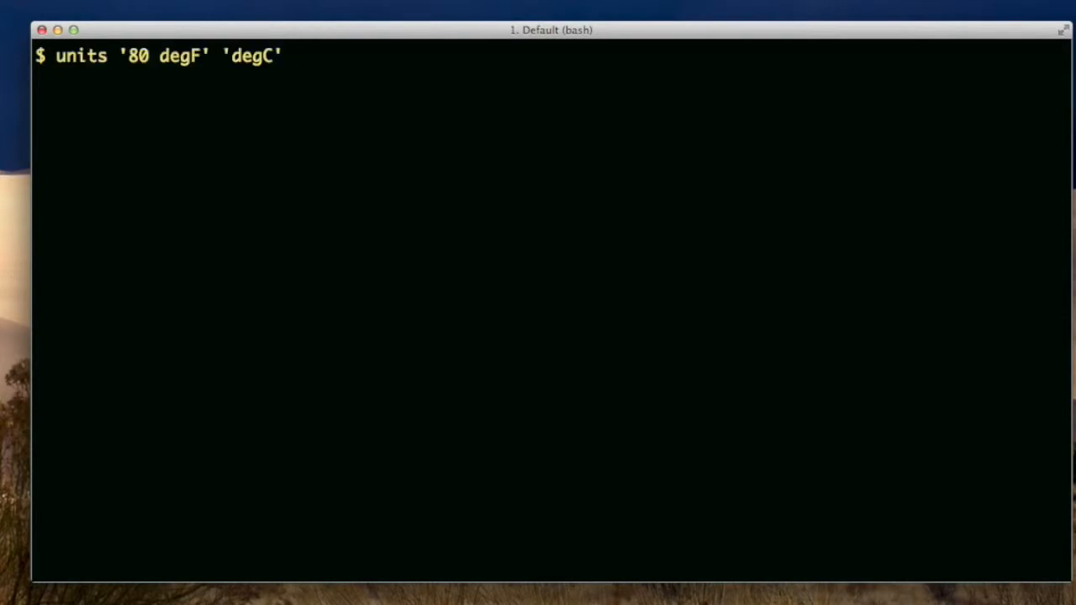
type("ncal")
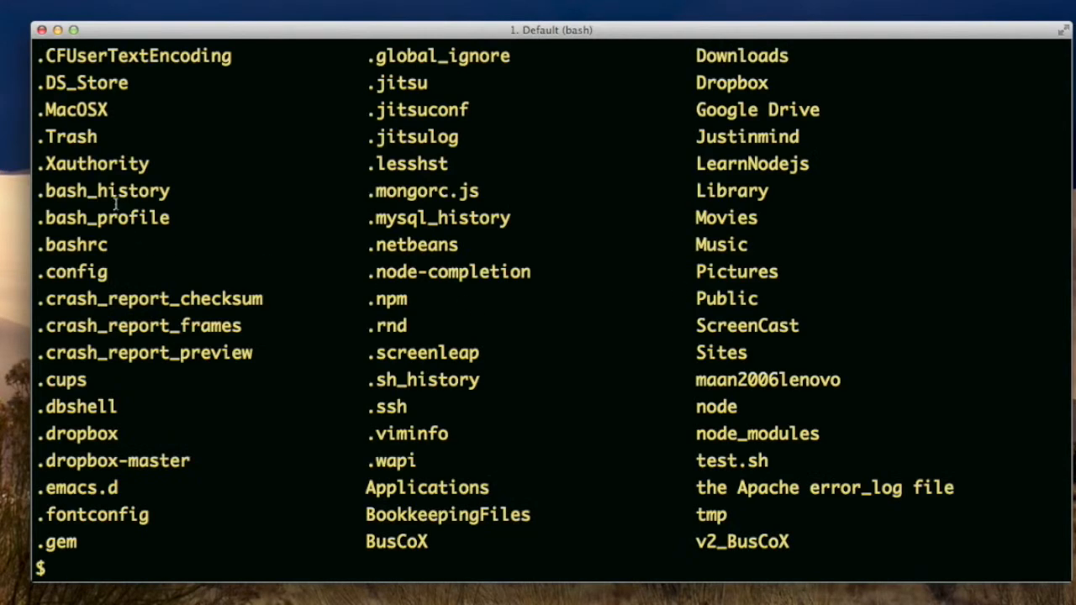
Step: Show the .bash_history contents through echo and cat piped to more
double_click(103, 190)
type("cat")
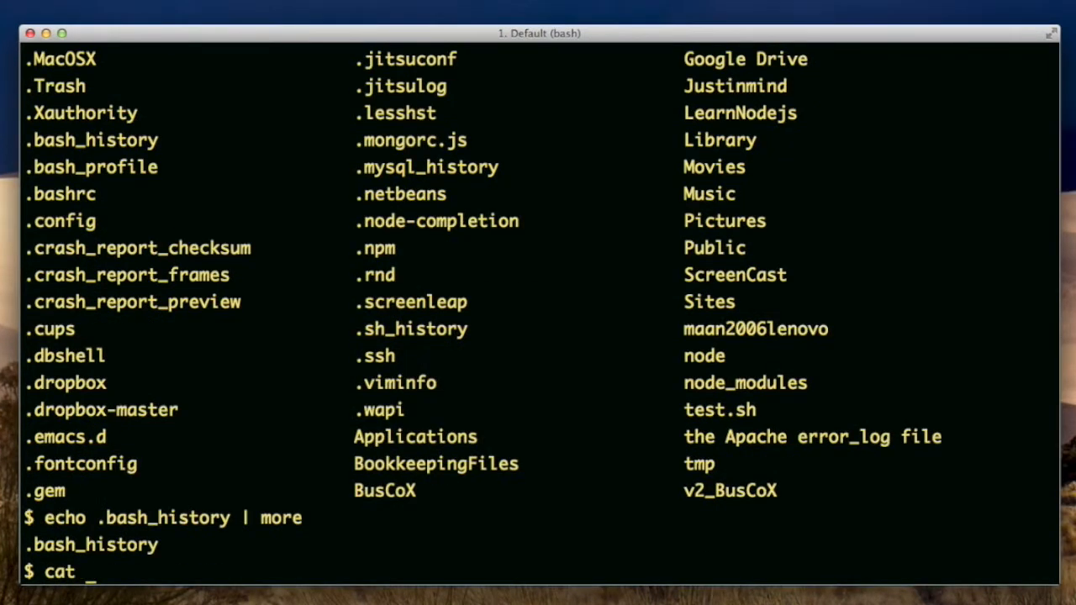
key("Return")
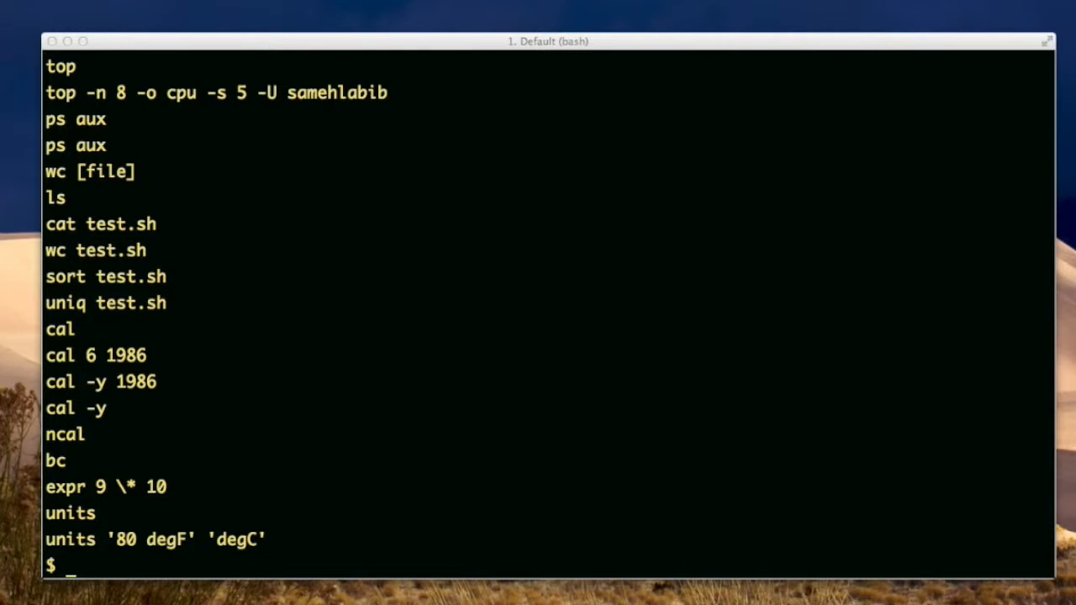
Step: Run history and scroll the numbered list down to entry 505
type("history")
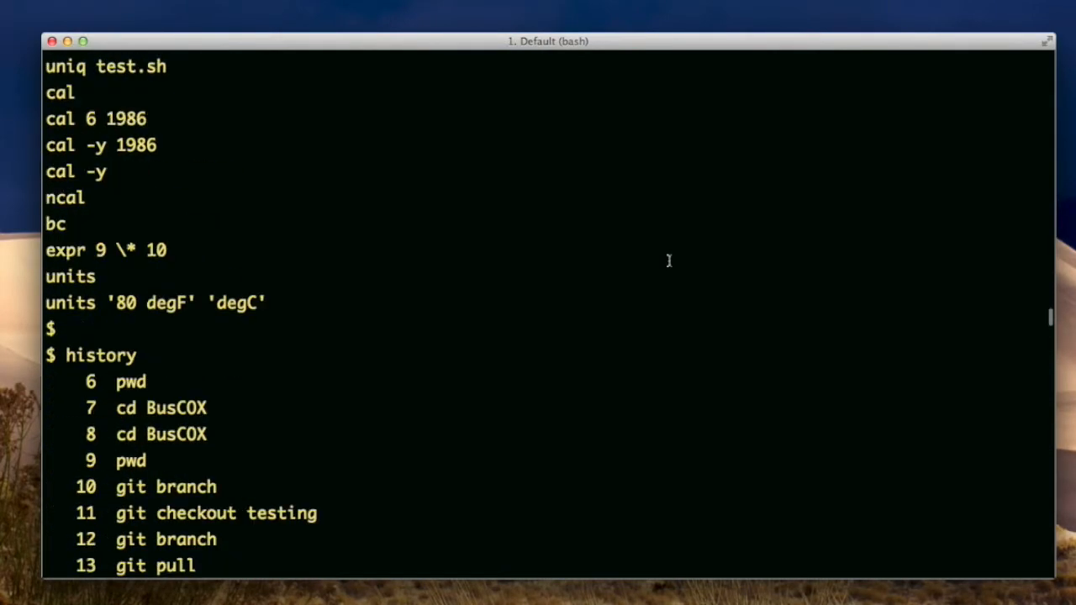
scroll("down", 3)
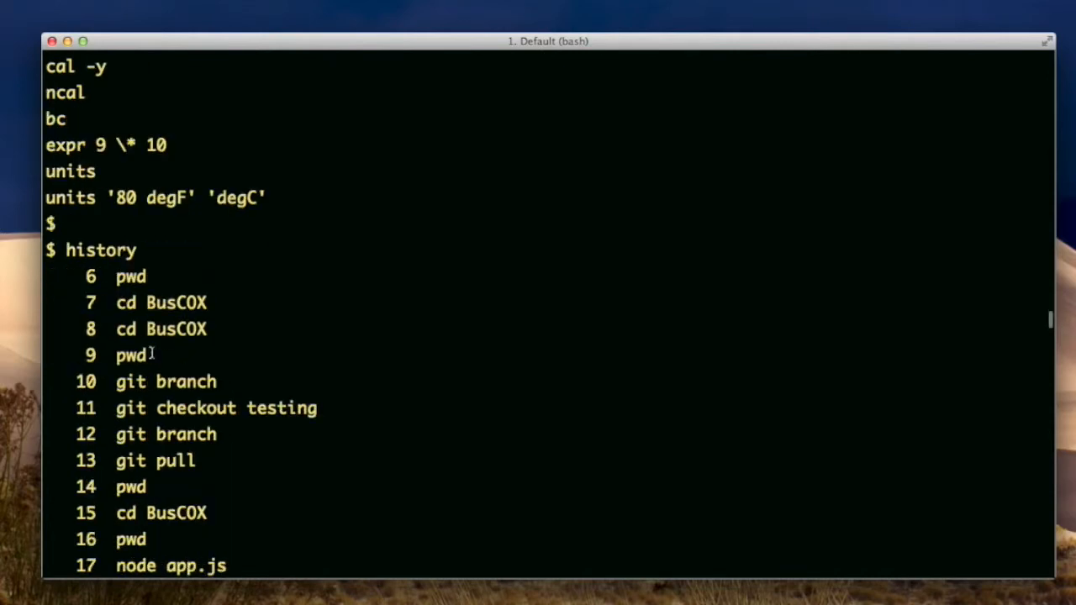
scroll("down", 3)
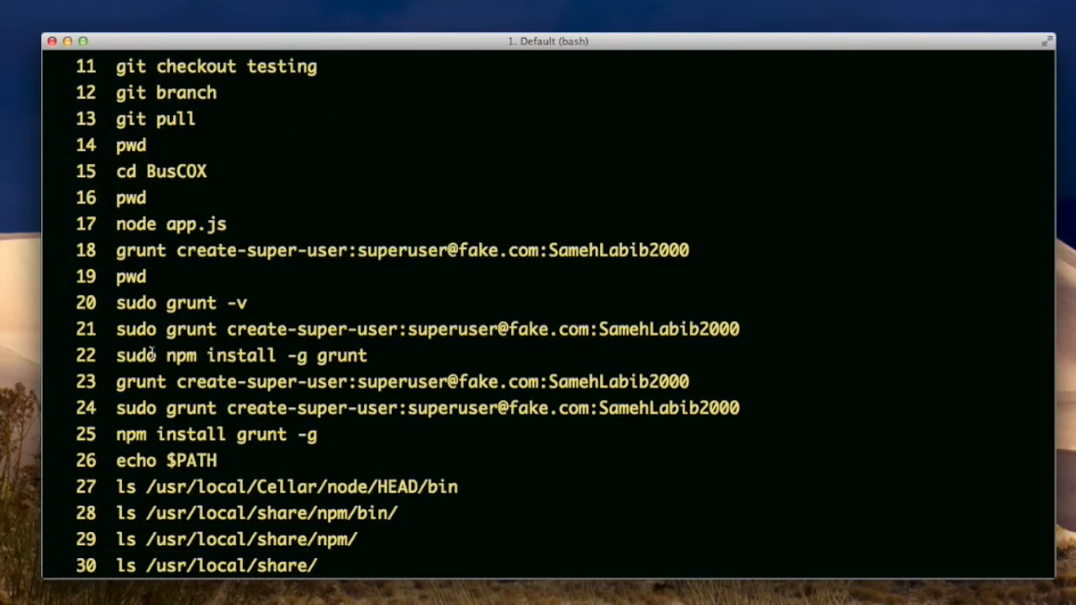
scroll("down", 3)
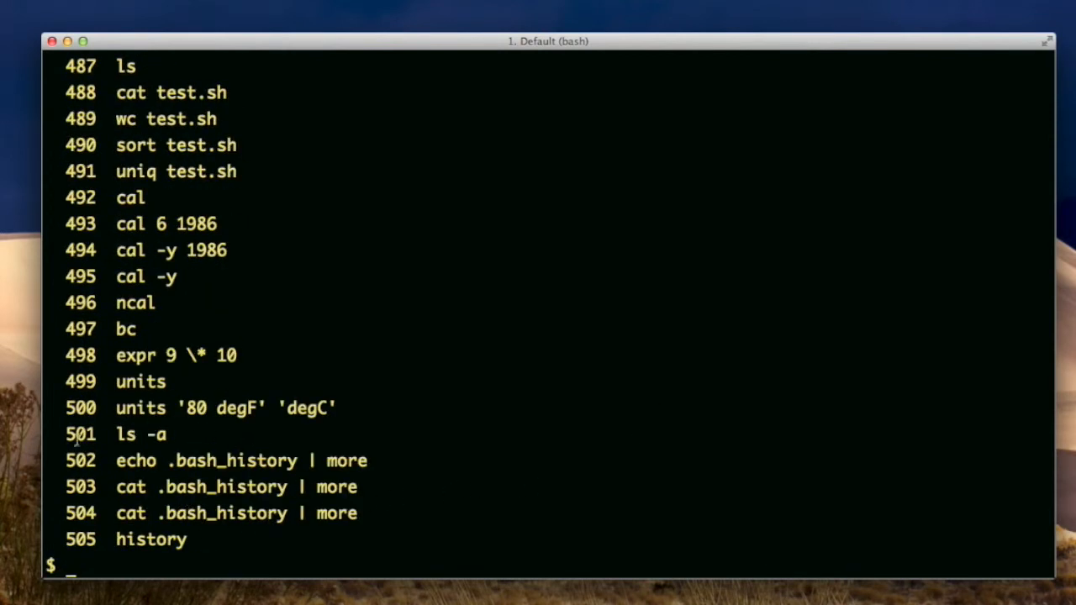
left_click_drag(116, 434, 337, 513)
type("!")
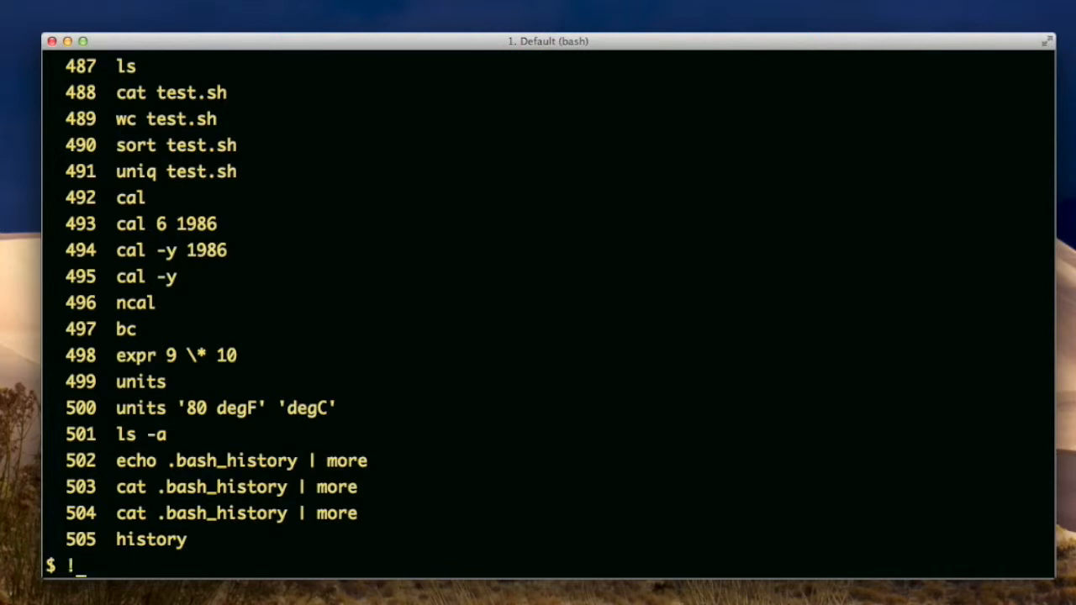
Step: Rerun entry 502 with !502, then list history ending at entries 506 and 507
type("4")
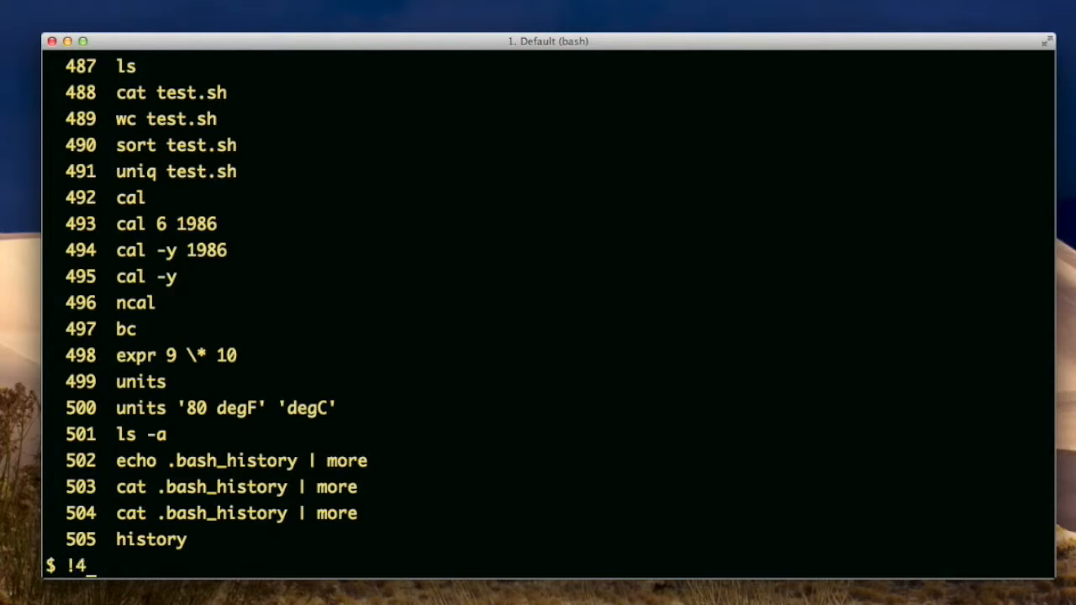
type("00")
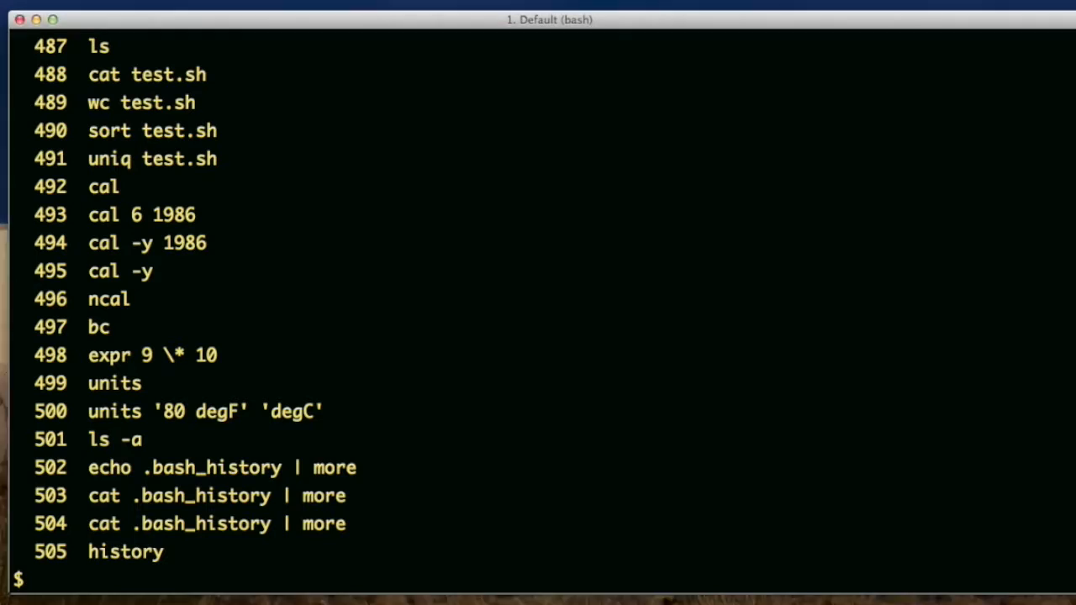
type("!502")
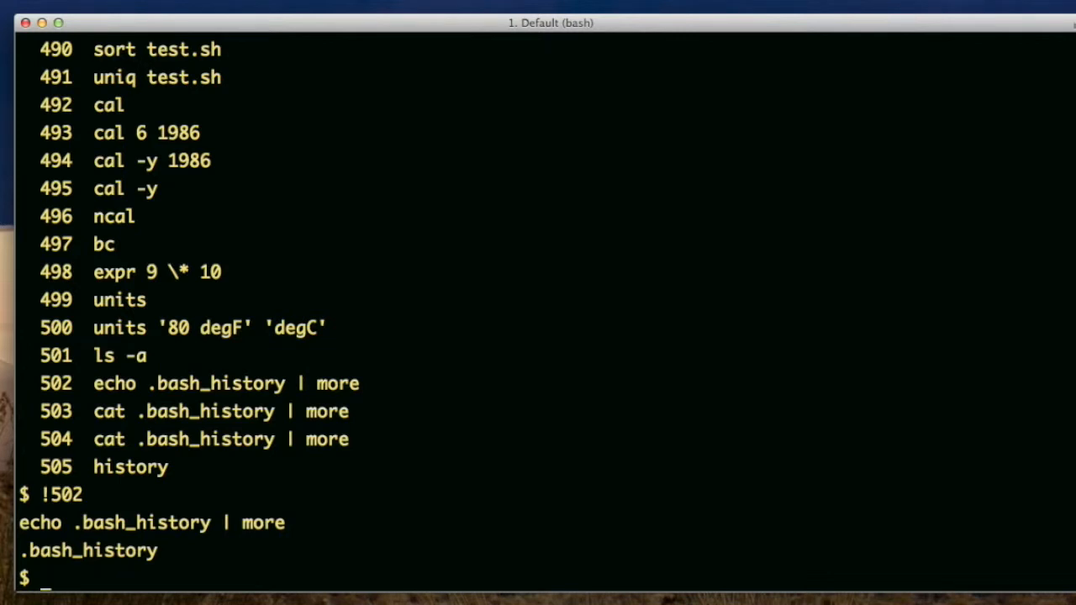
type("history")
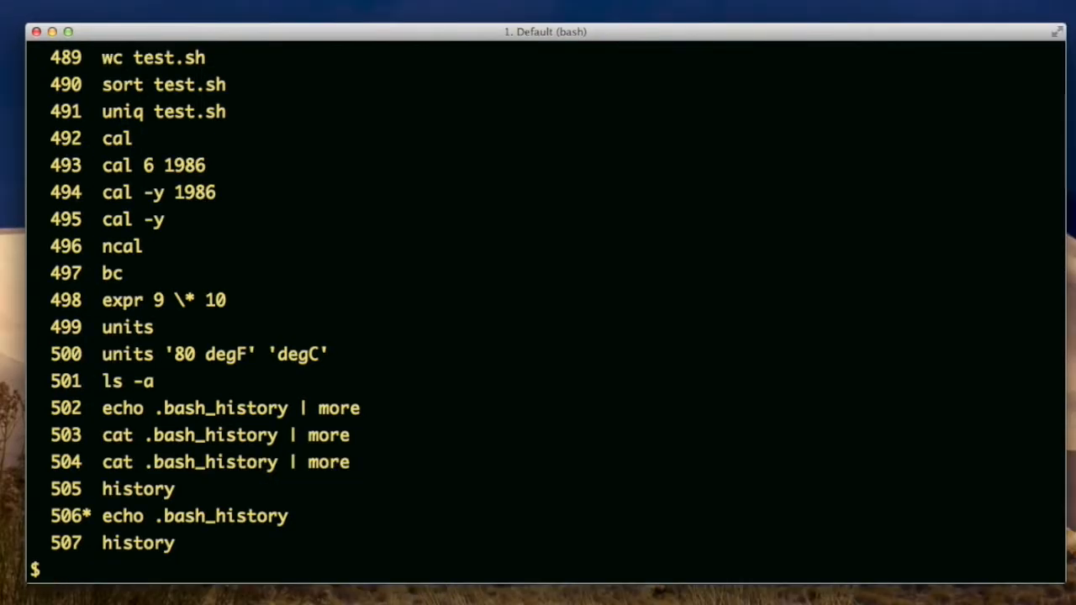
Step: Rerun echo .bash_history with !-2, correcting the mistyped offset 3
type("!-")
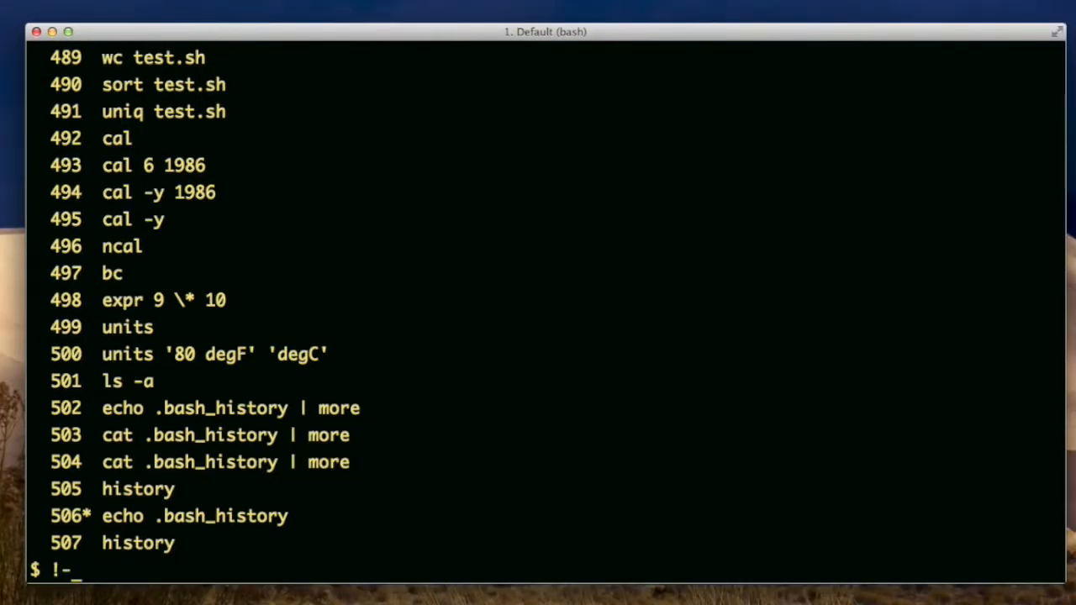
type("3")
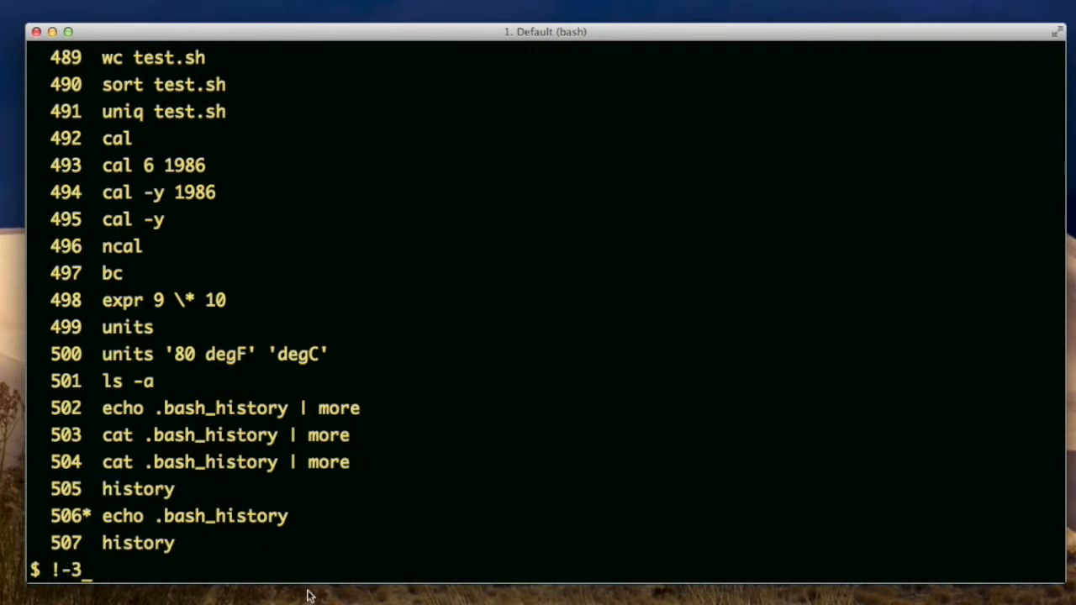
key("Backspace")
type("2")
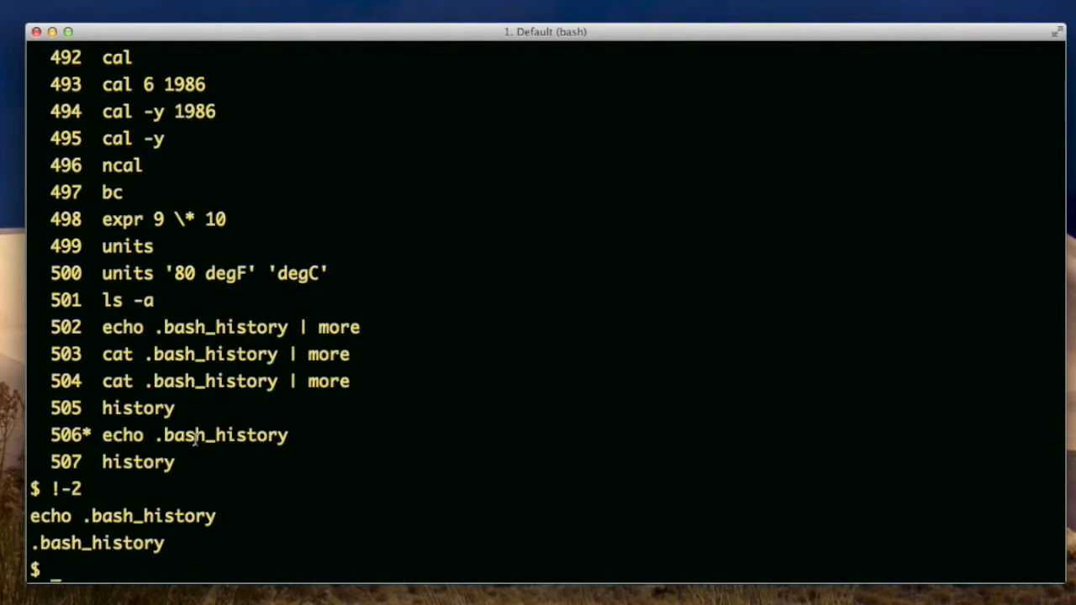
Step: Recall echo .bash_history by prefix with !ech, then repeat it with !!
type("!")
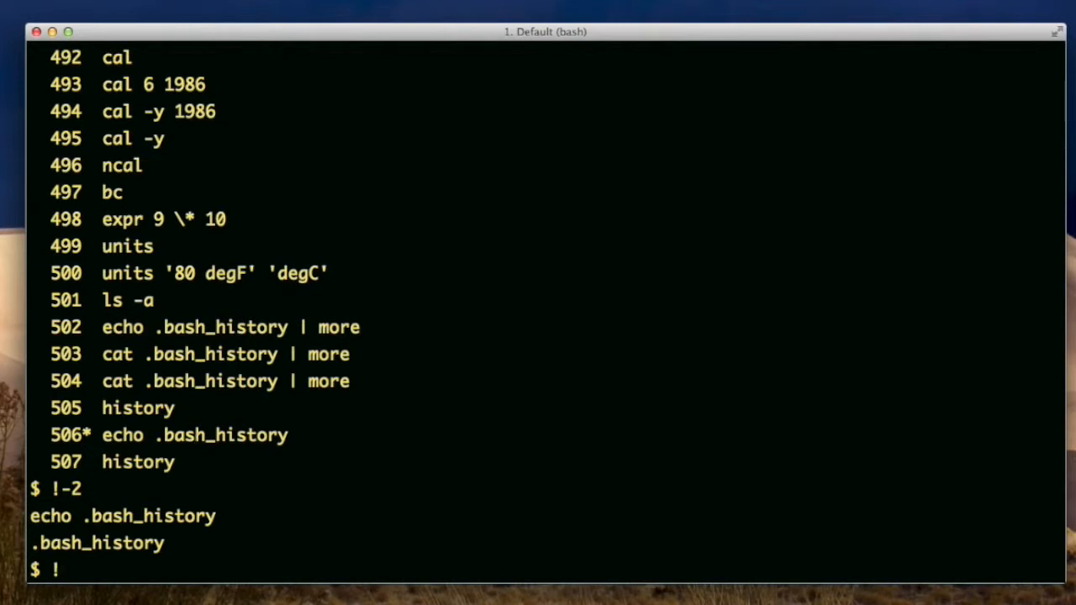
type("ec")
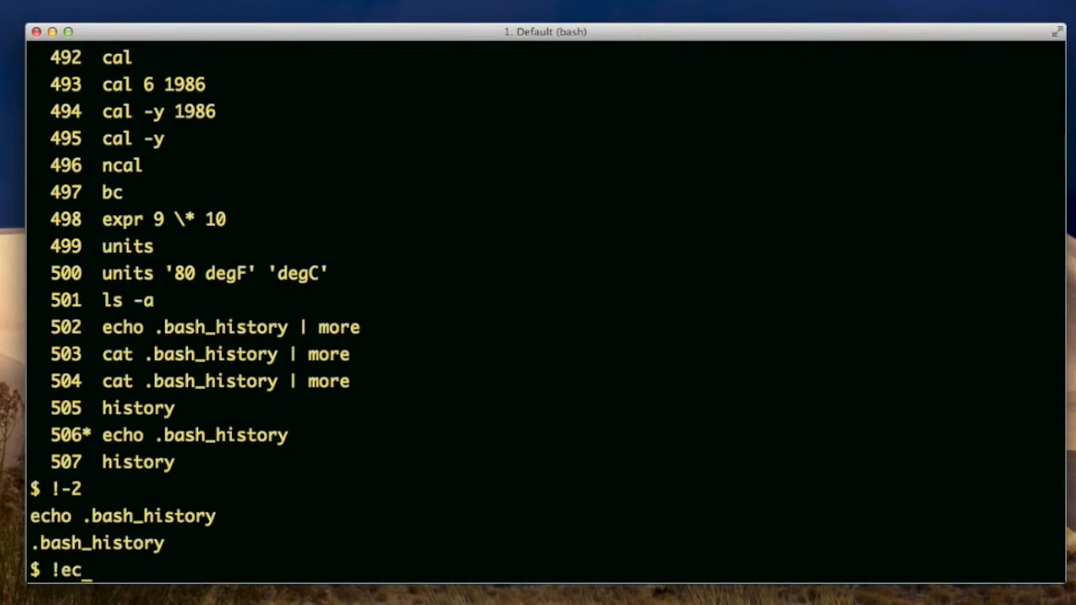
type("h")
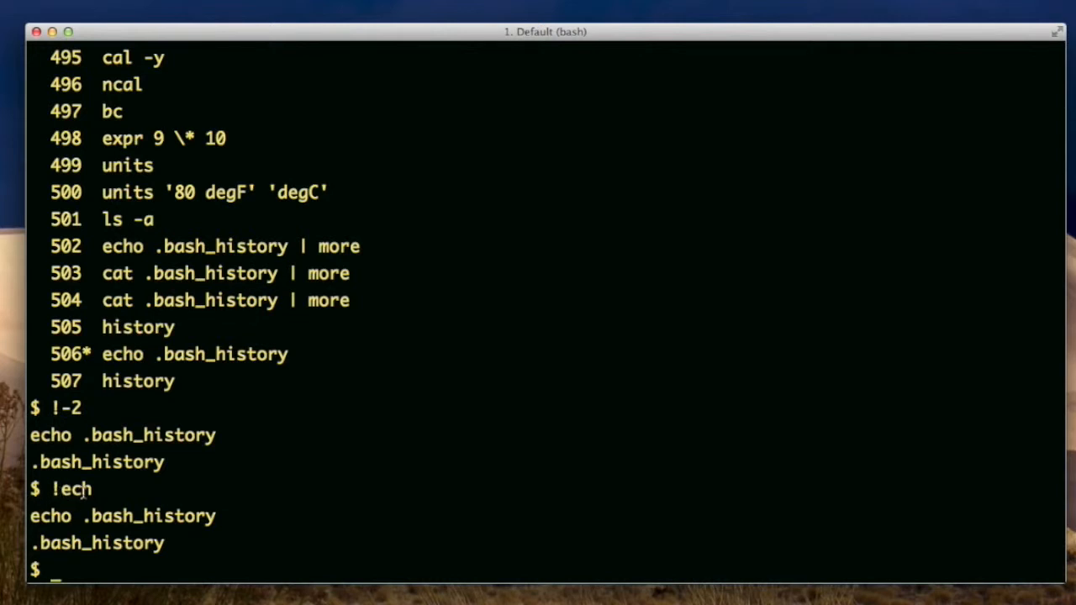
type("!!")
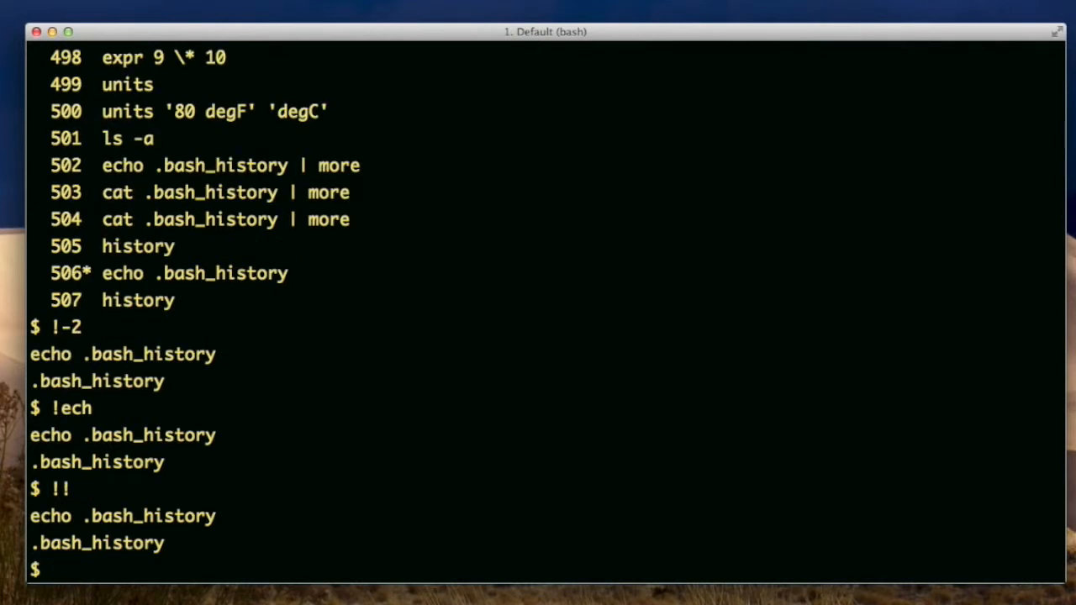
Step: Repeat the echo command with sudo !!, then print .bash_history using cat !$
type("sudo !!")
type("!$")
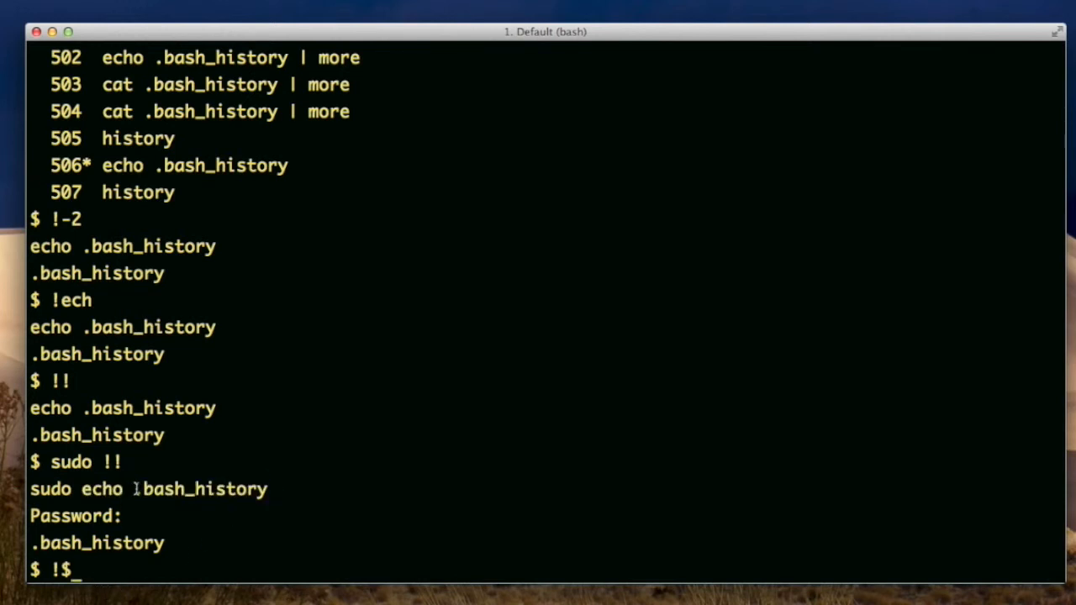
double_click(202, 489)
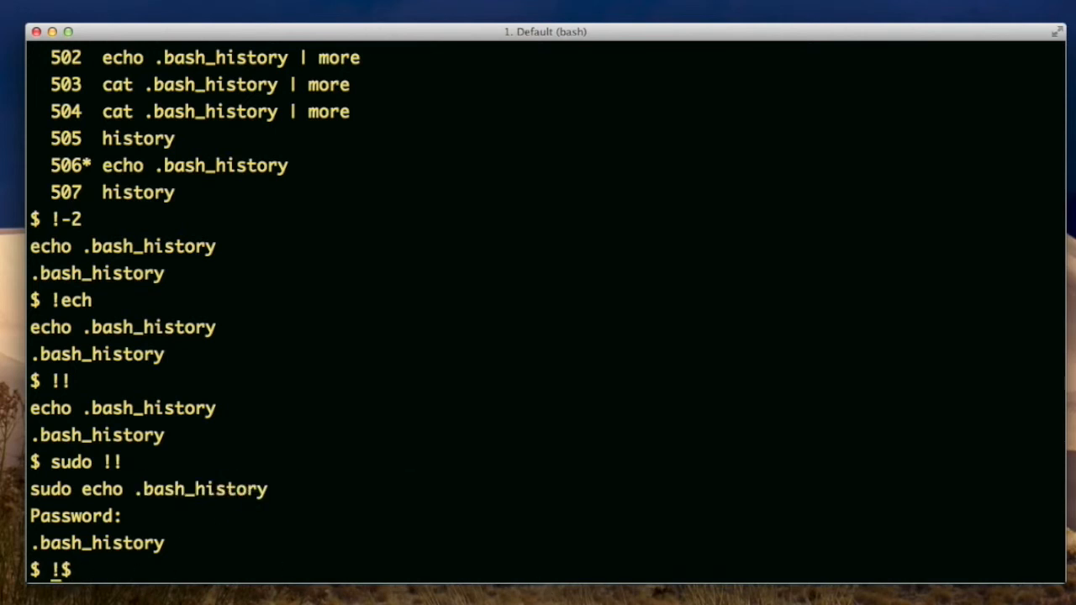
type("cat")
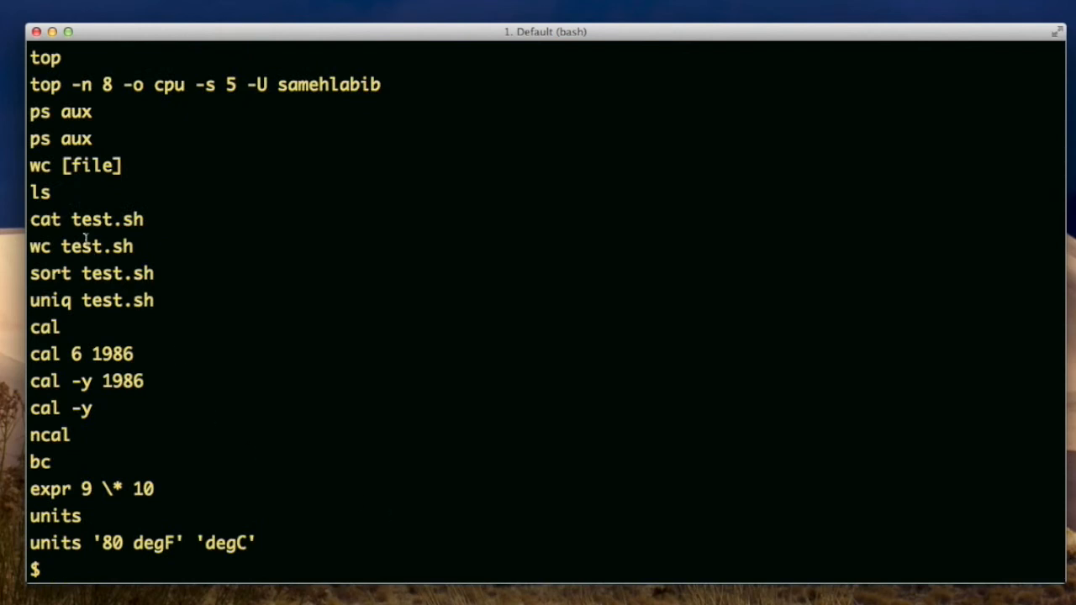
mouse_move(100, 483)
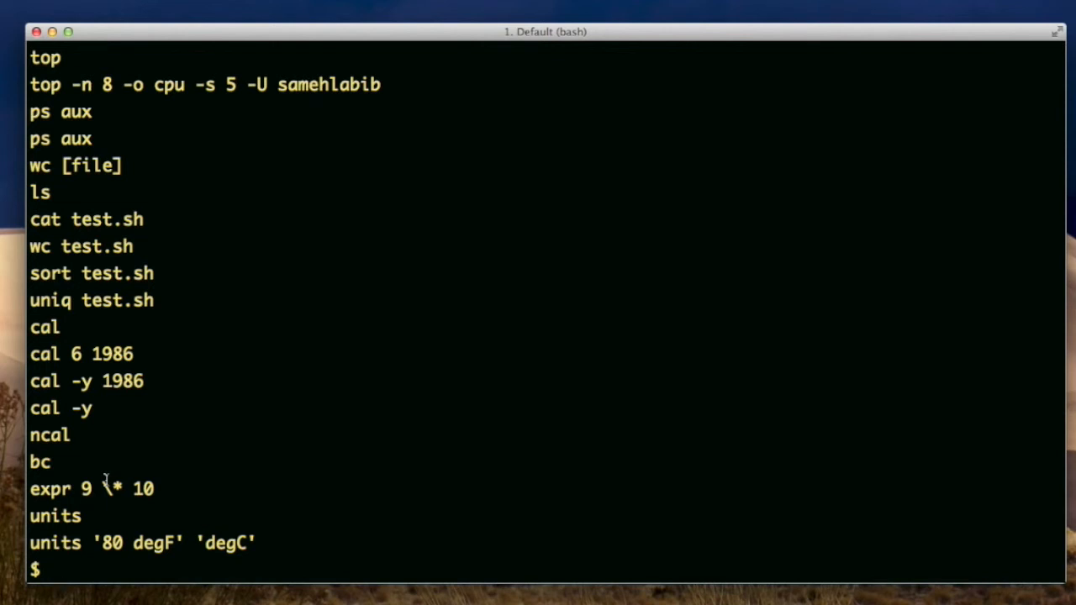
Step: Draft history -d 502, erase it, and type history -c instead
type("history -")
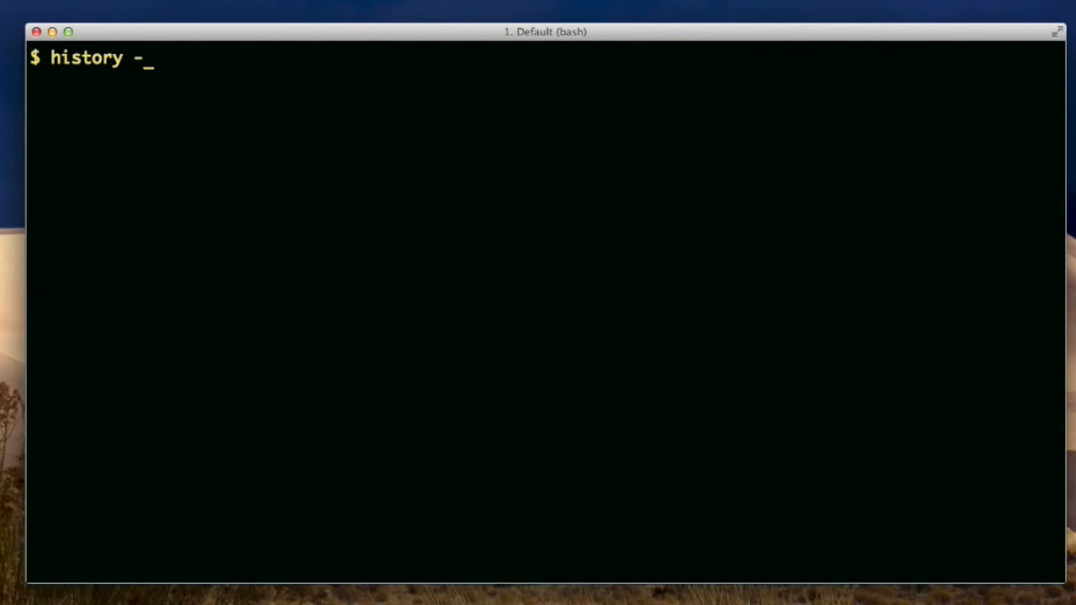
type("d")
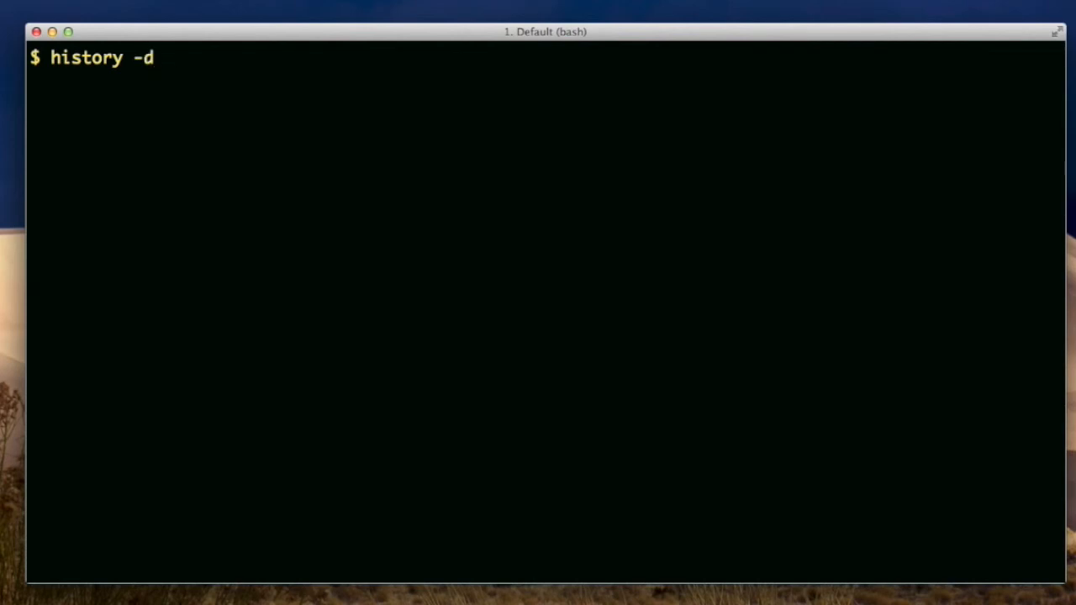
type("502")
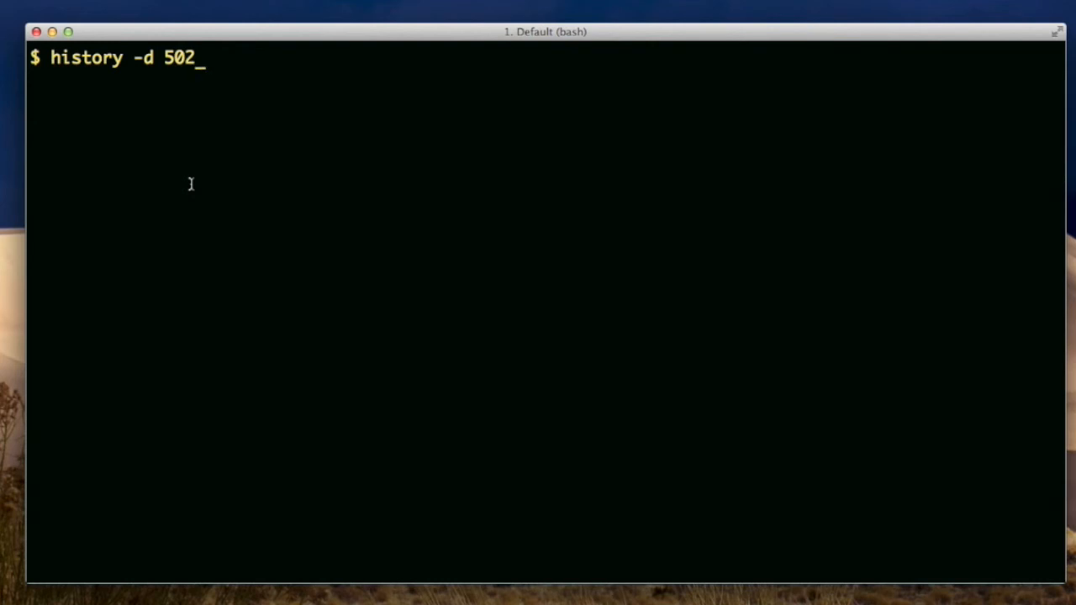
key("BackSpace")
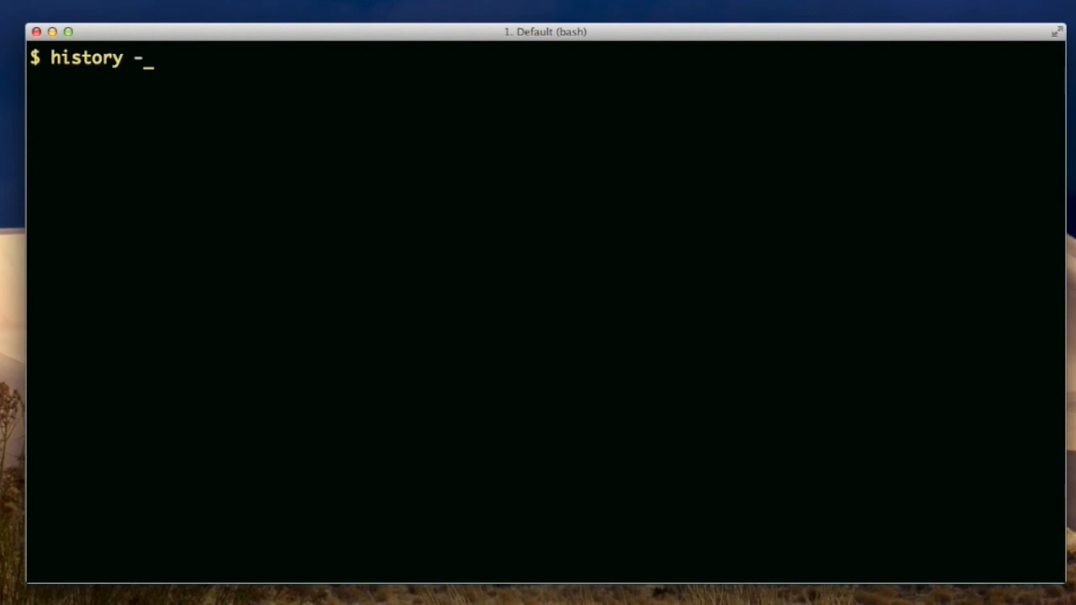
type("c")
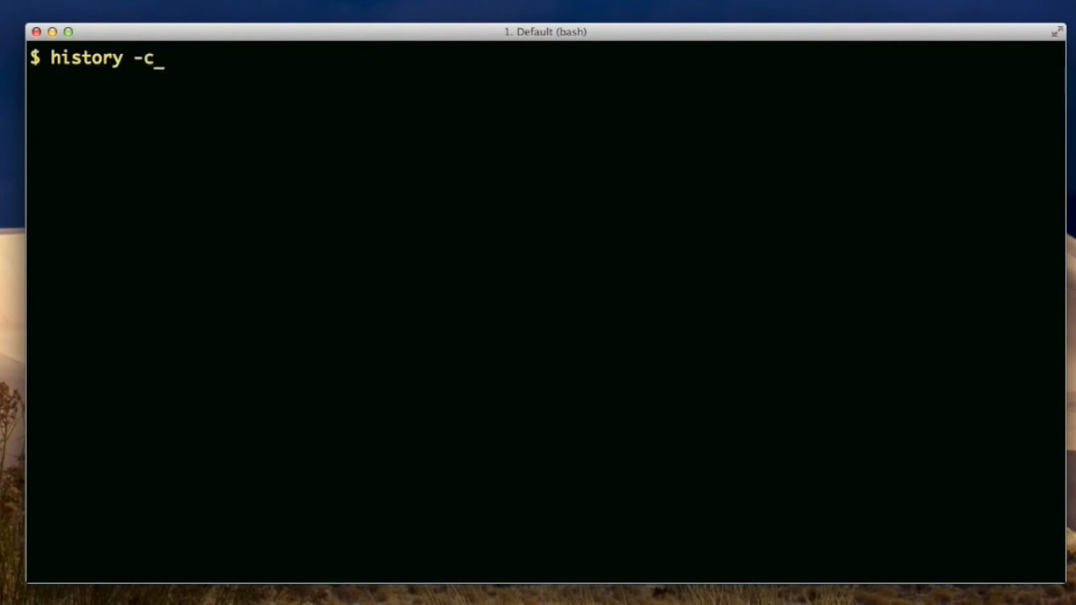